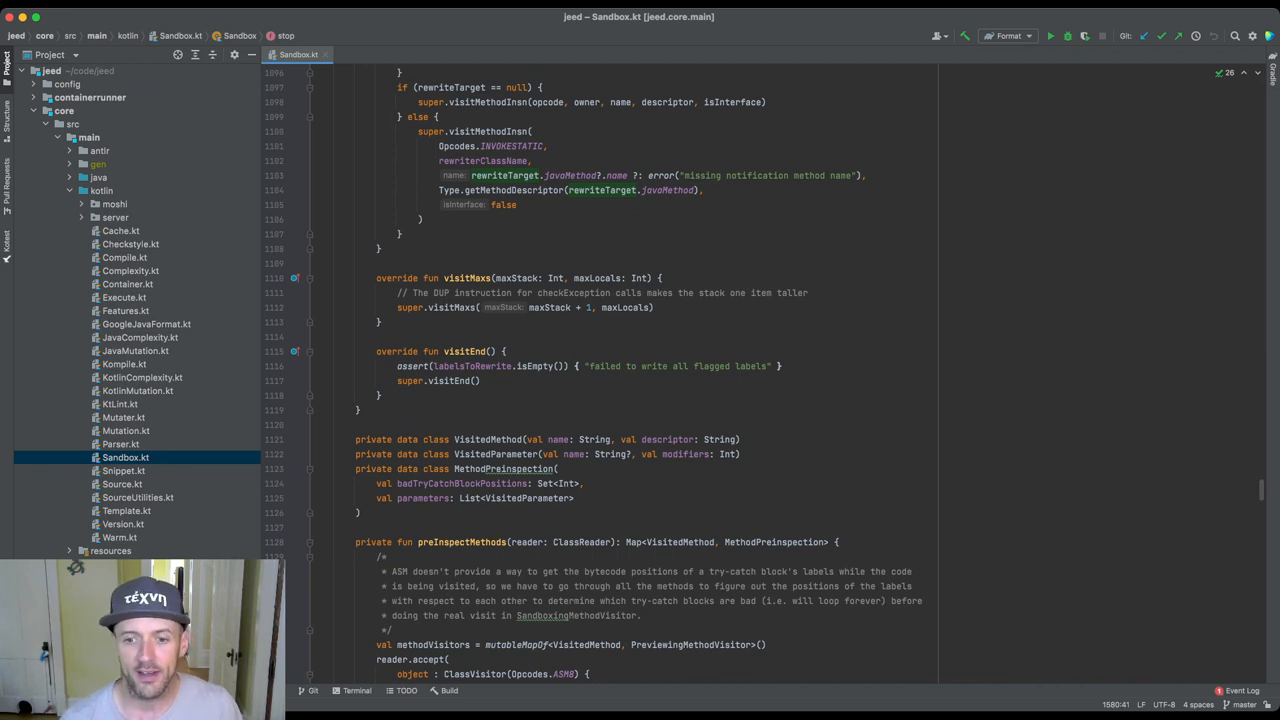
Scroll Sandbox.kt down to the 'Obviously this requires some explanation' comment on System.out PrintStream buffering
{"action": "scroll", "scroll_direction": "down", "scroll_amount": 3}
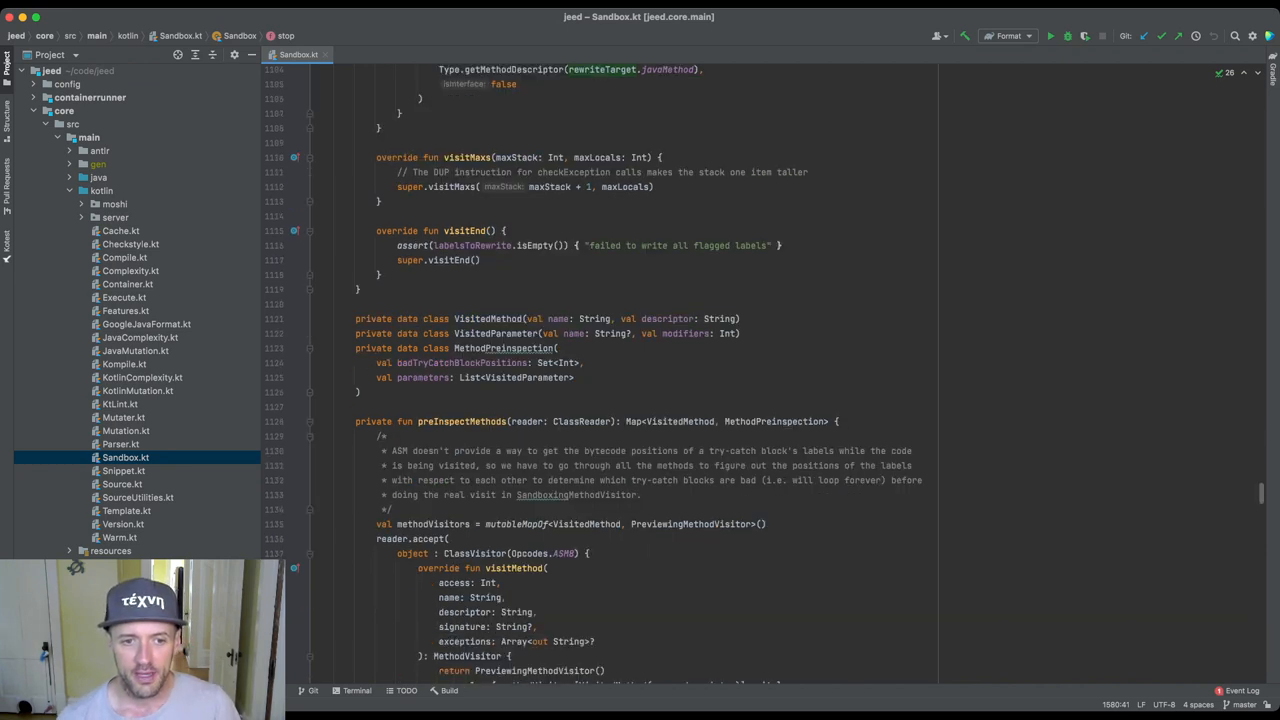
{"action": "left_click_drag", "start_coordinate": [380, 436], "coordinate": [396, 510]}
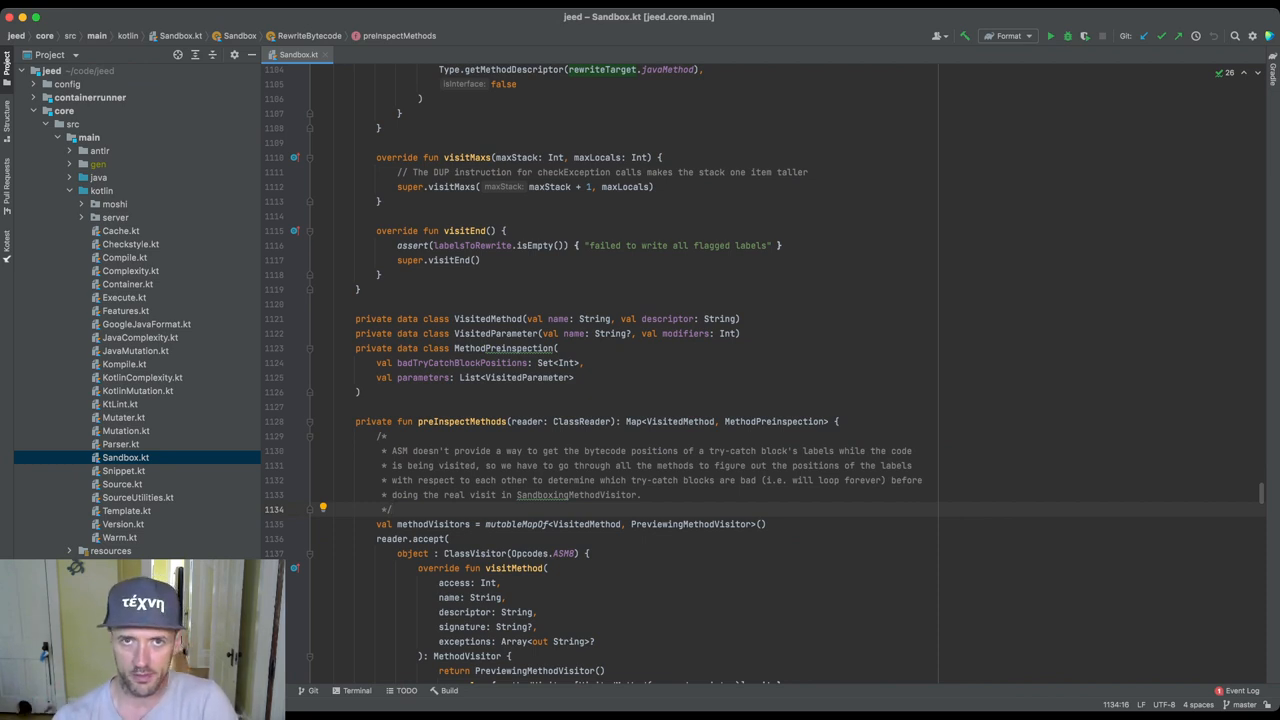
{"action": "left_click", "coordinate": [392, 510]}
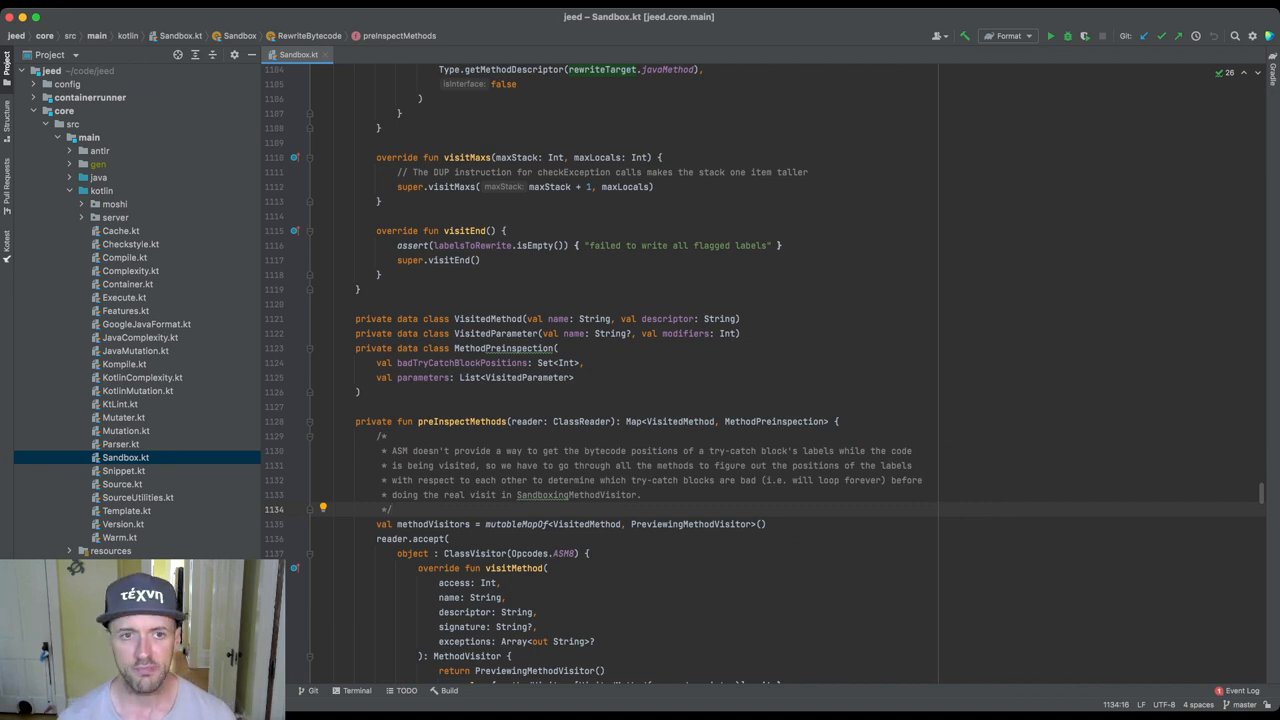
{"action": "scroll", "scroll_direction": "up", "scroll_amount": 3}
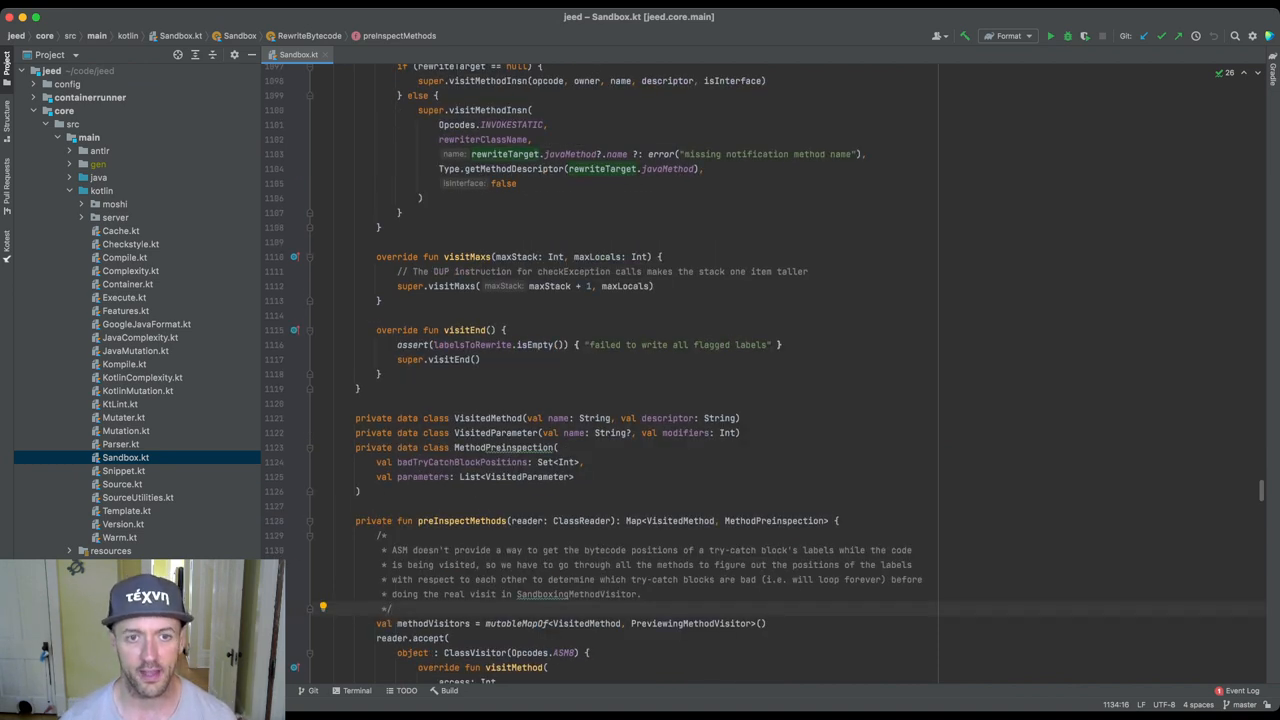
{"action": "scroll", "scroll_direction": "down", "scroll_amount": 3}
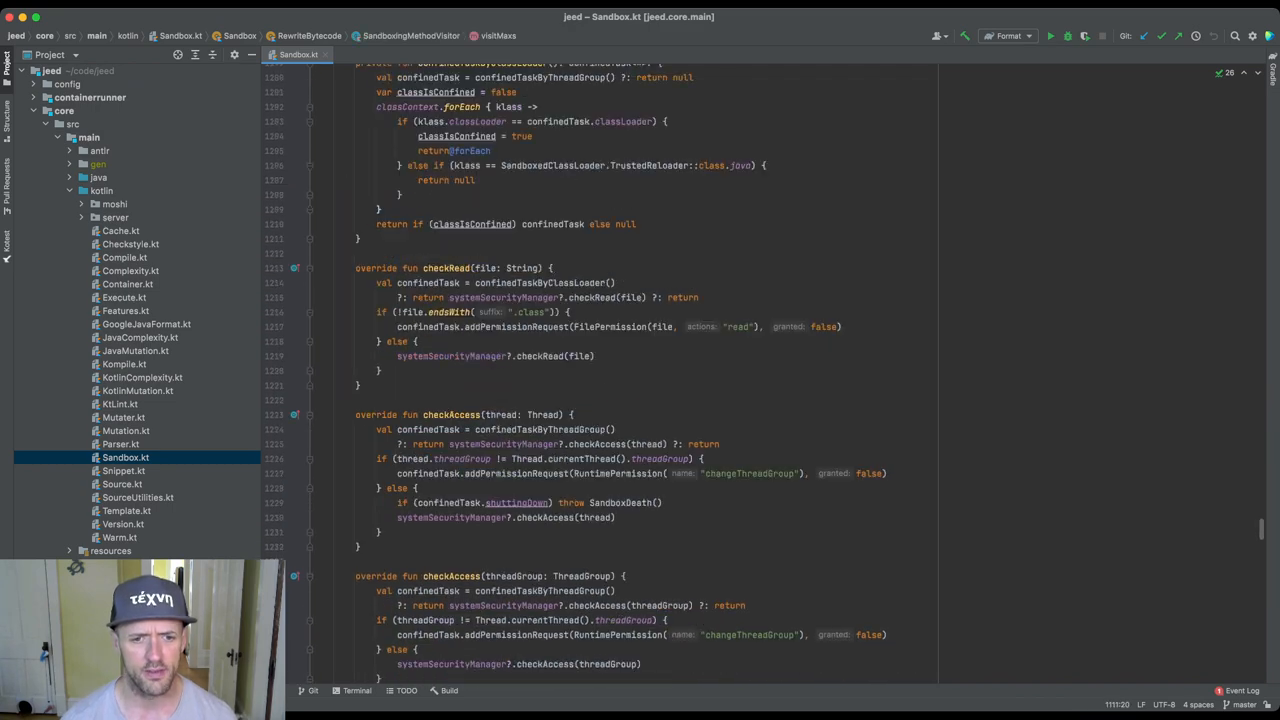
{"action": "scroll", "scroll_direction": "down", "scroll_amount": 3}
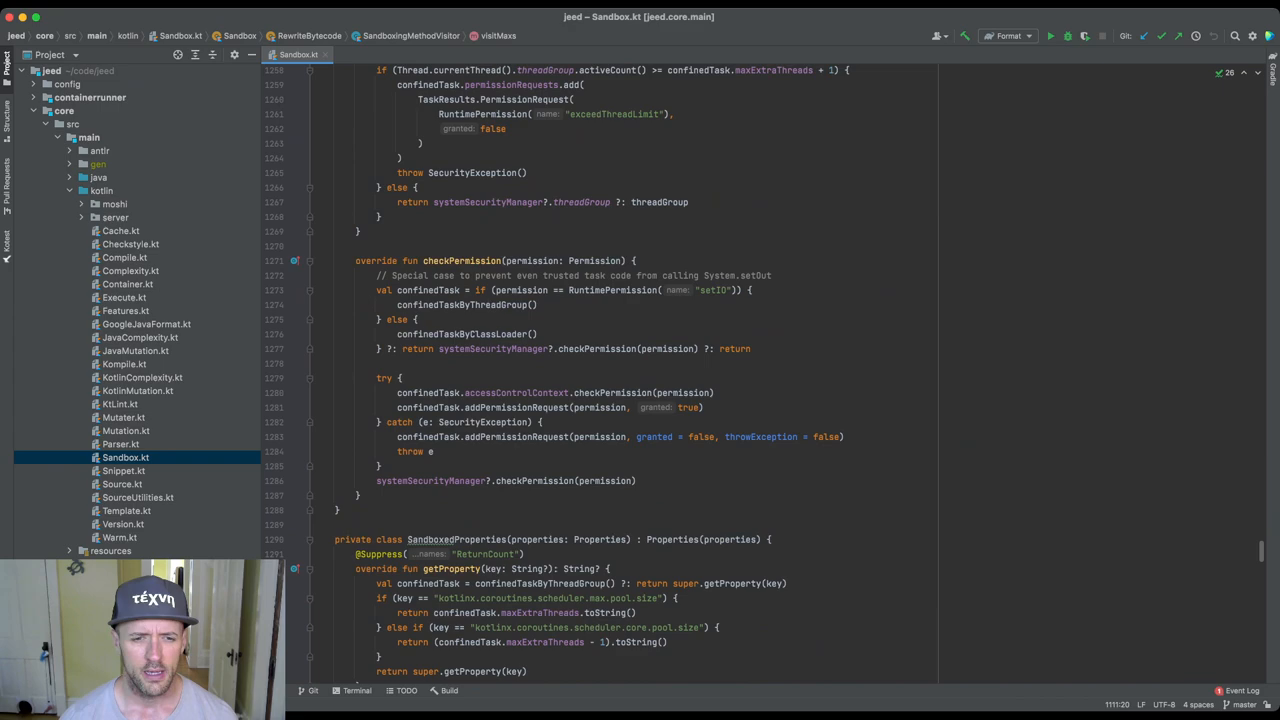
{"action": "scroll", "scroll_direction": "down", "scroll_amount": 3}
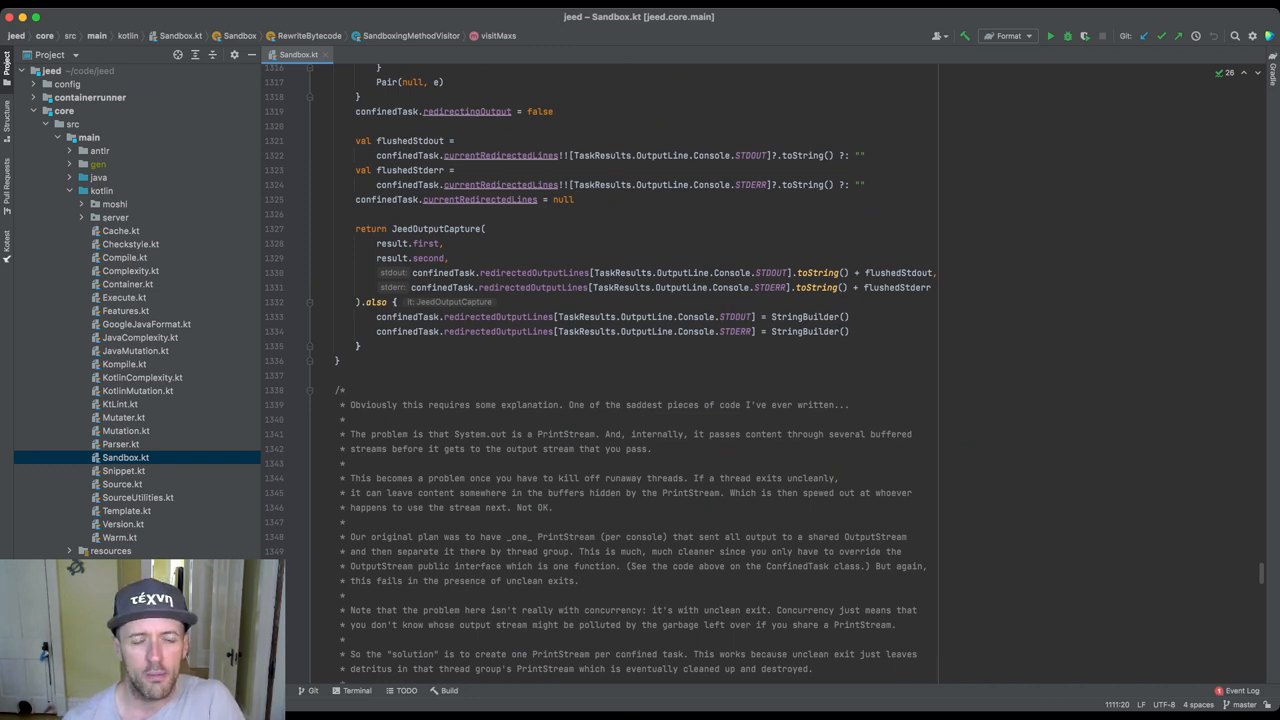
{"action": "scroll", "scroll_direction": "down", "scroll_amount": 3}
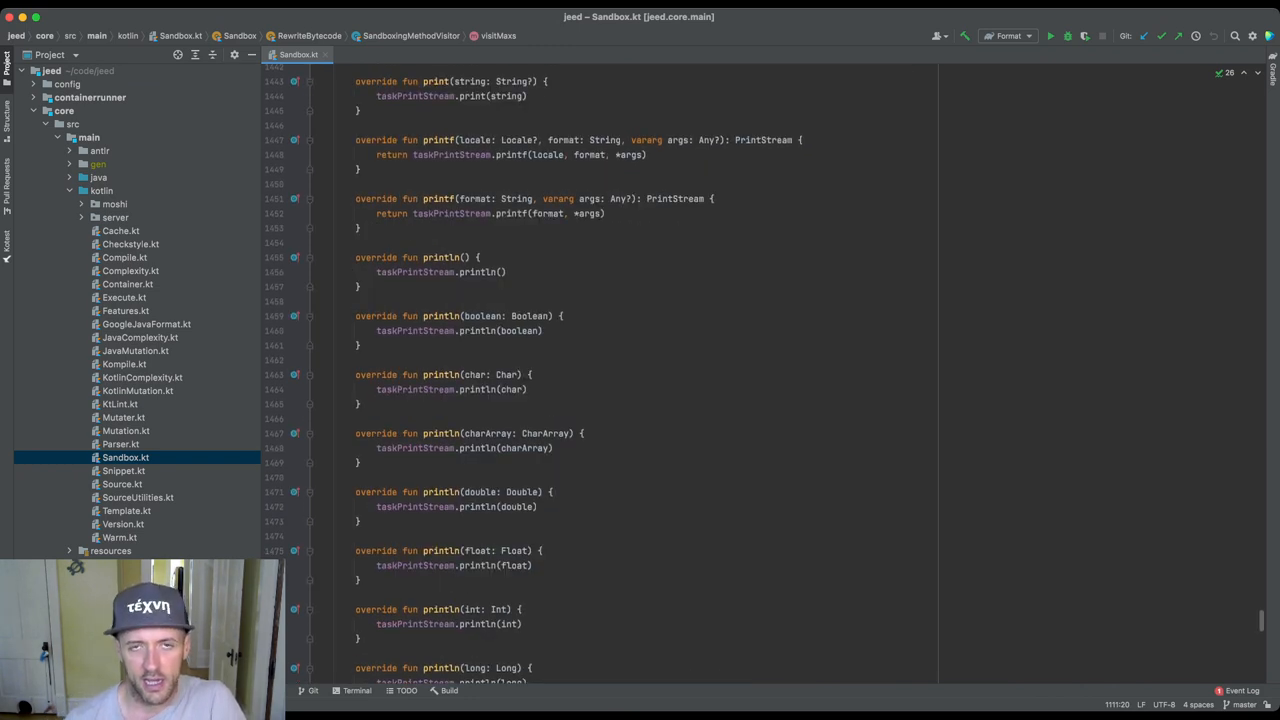
{"action": "scroll", "scroll_direction": "down", "scroll_amount": 3}
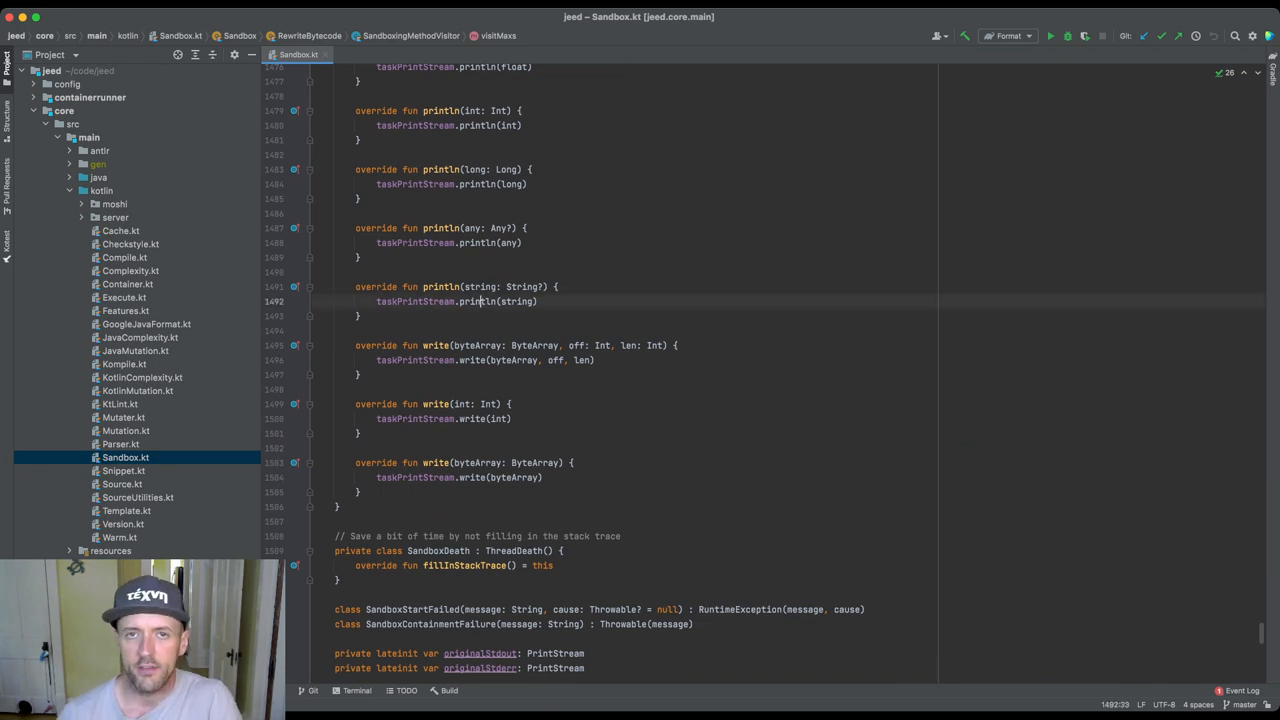
{"action": "scroll", "scroll_direction": "up", "scroll_amount": 3}
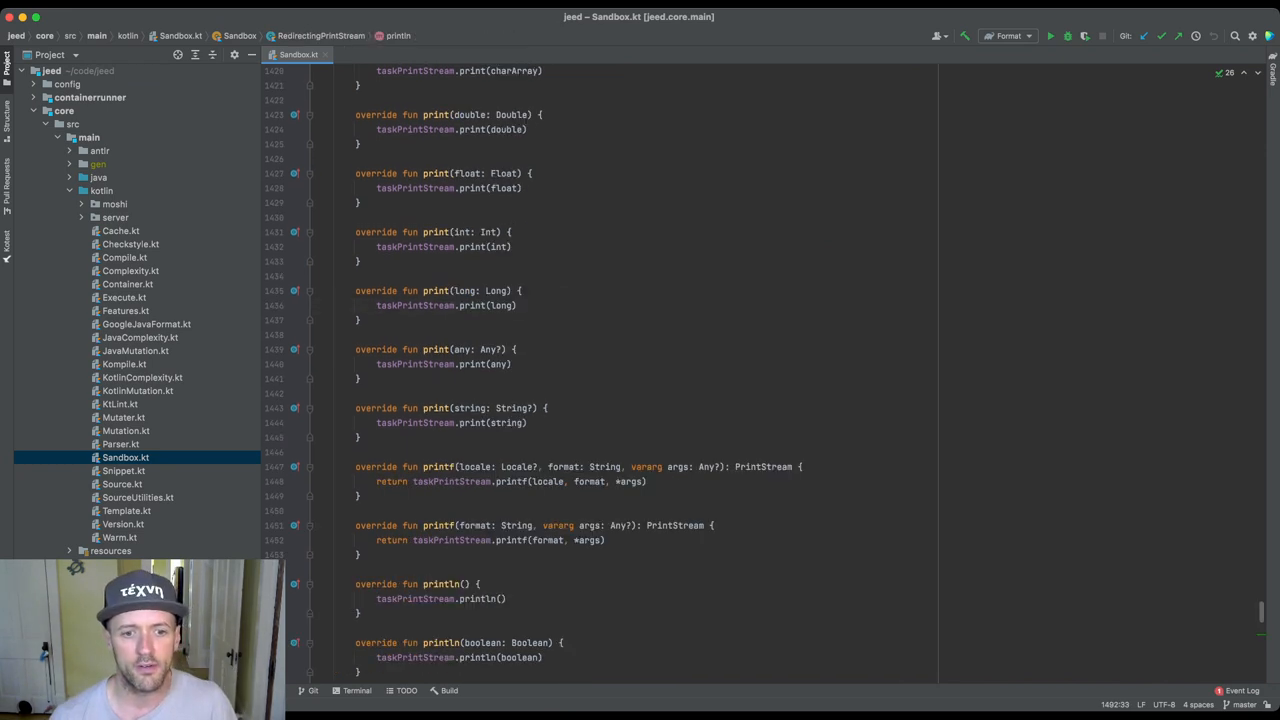
{"action": "scroll", "scroll_direction": "up", "scroll_amount": 3}
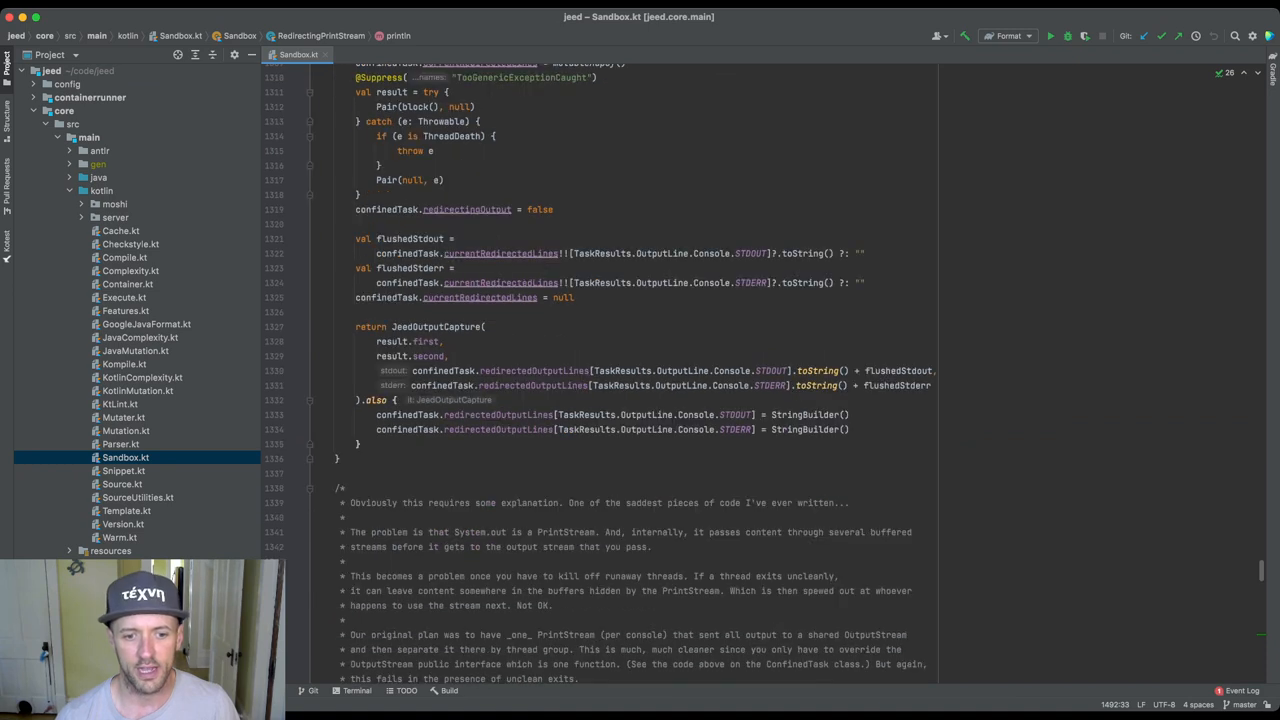
Scroll Sandbox.kt back up to the checkPermission override and the SandboxedProperties class
{"action": "scroll", "scroll_direction": "down", "scroll_amount": 3}
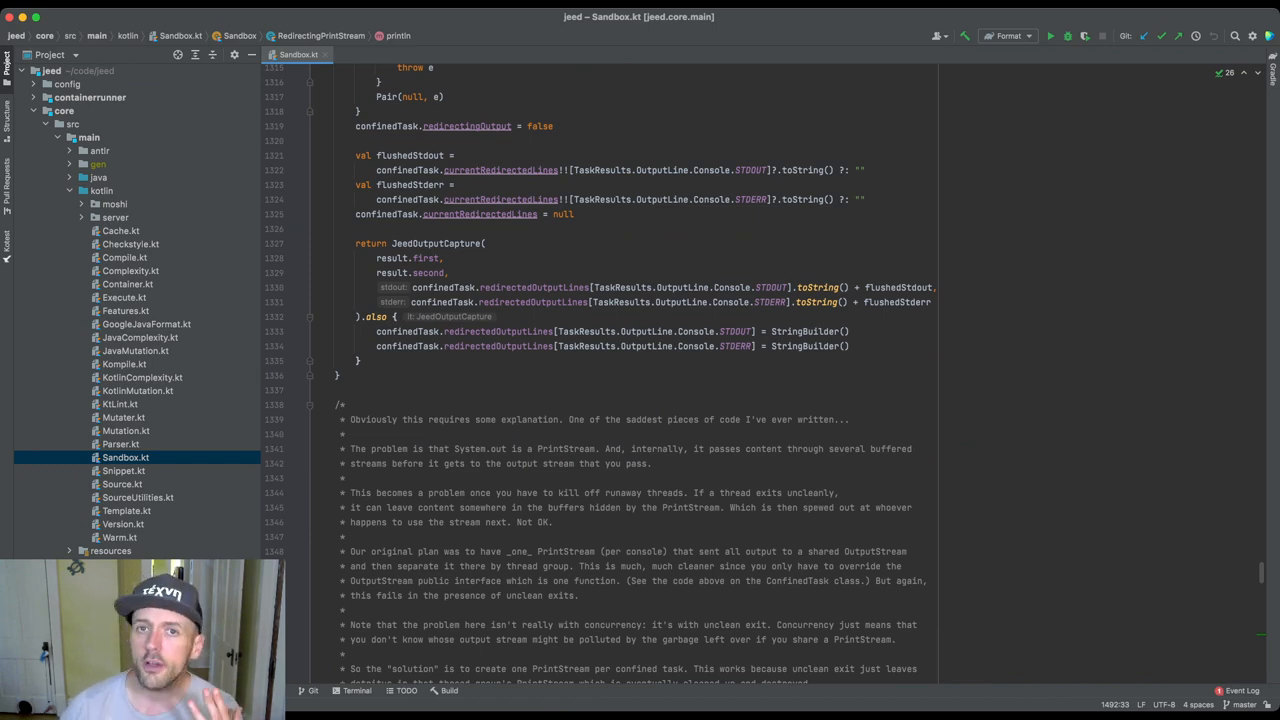
{"action": "scroll", "scroll_direction": "up", "scroll_amount": 3}
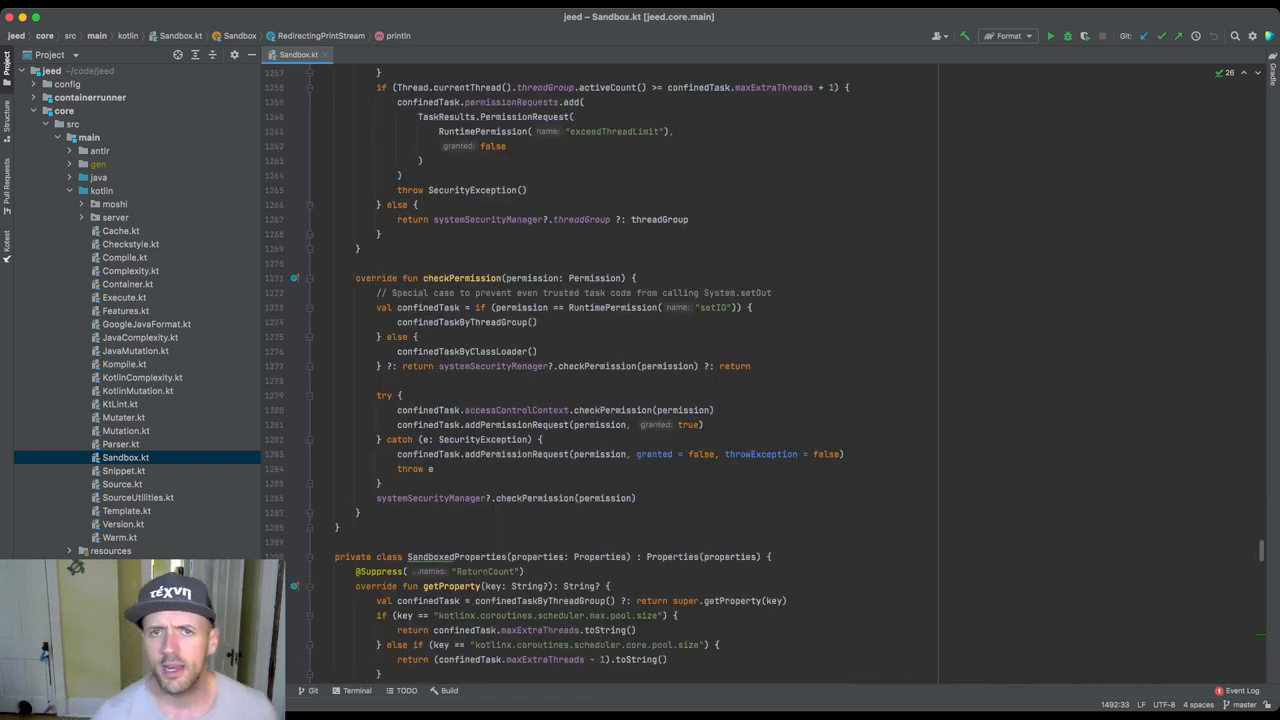